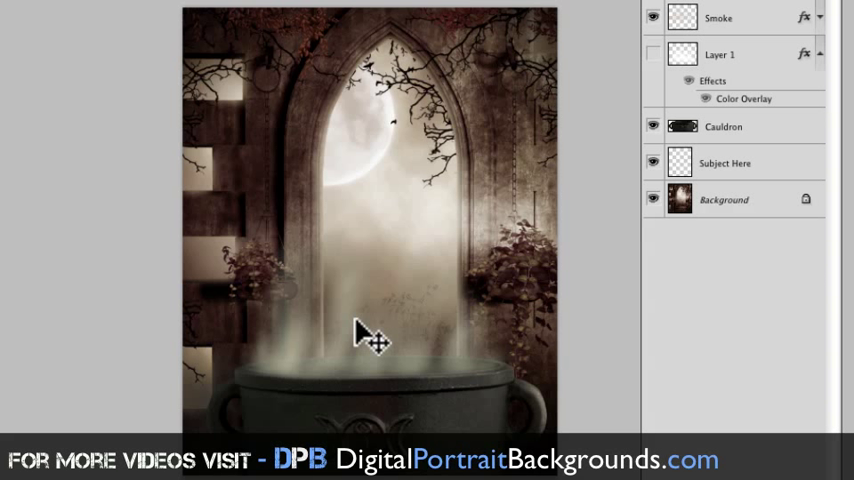
mouse_move(413, 270)
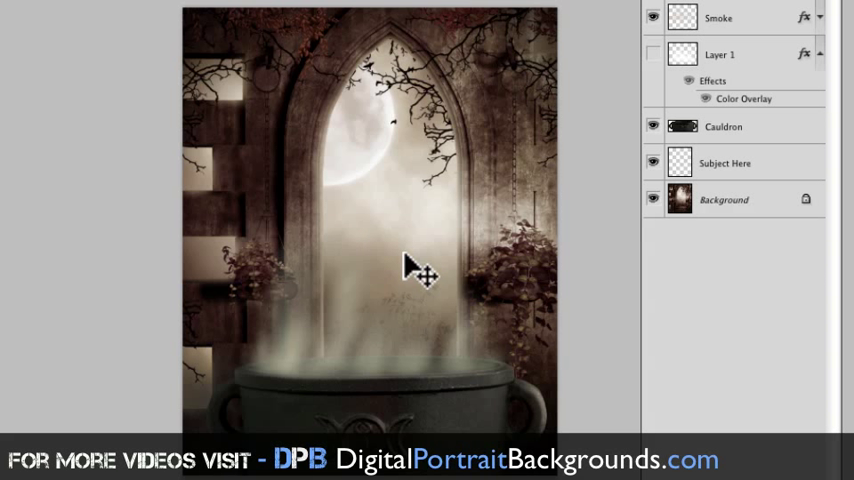
mouse_move(345, 255)
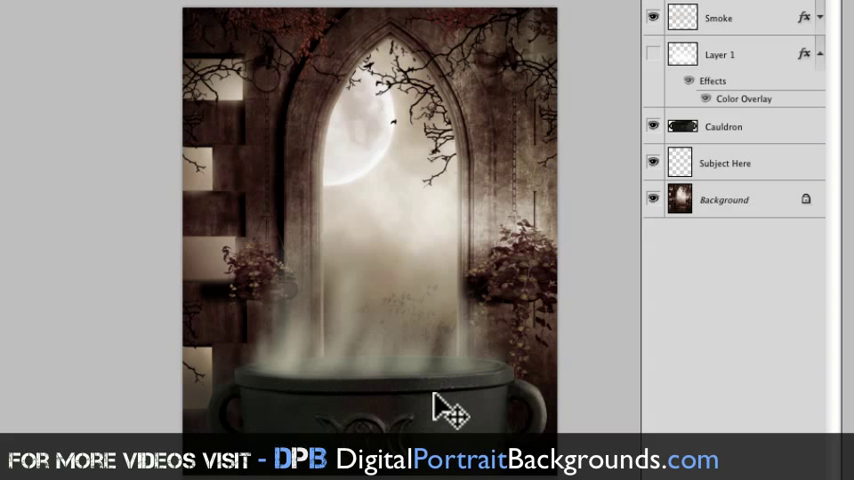
mouse_move(360, 400)
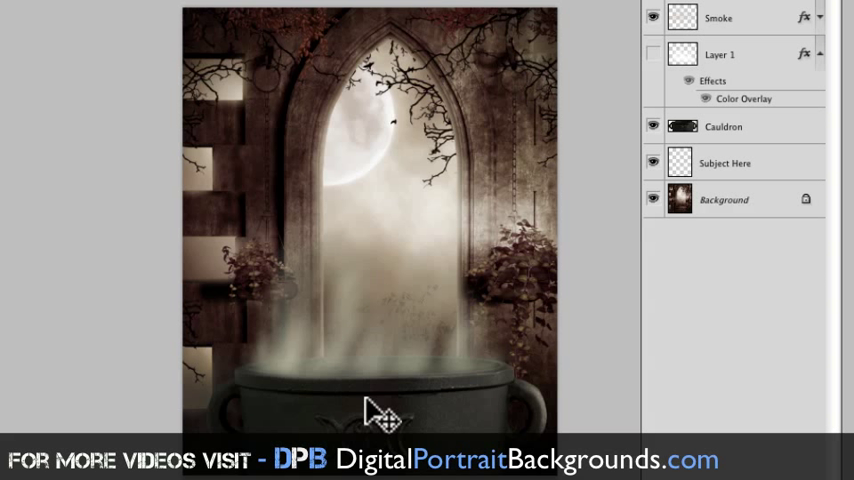
mouse_move(378, 405)
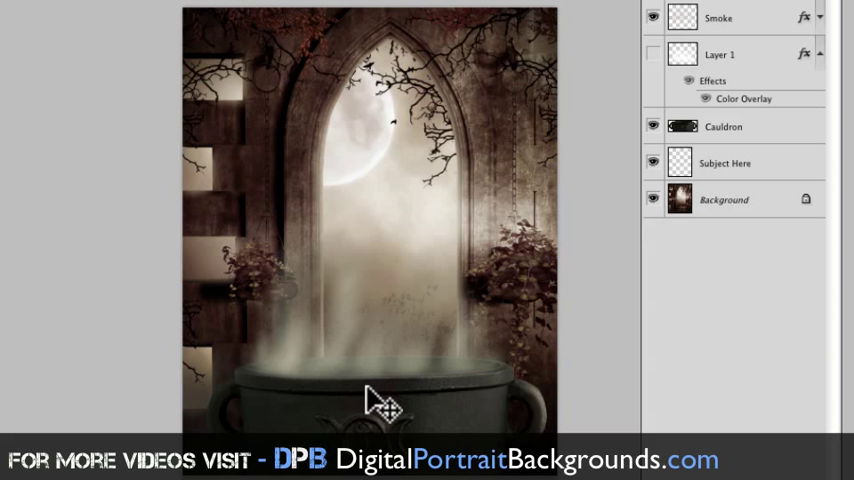
mouse_move(365, 408)
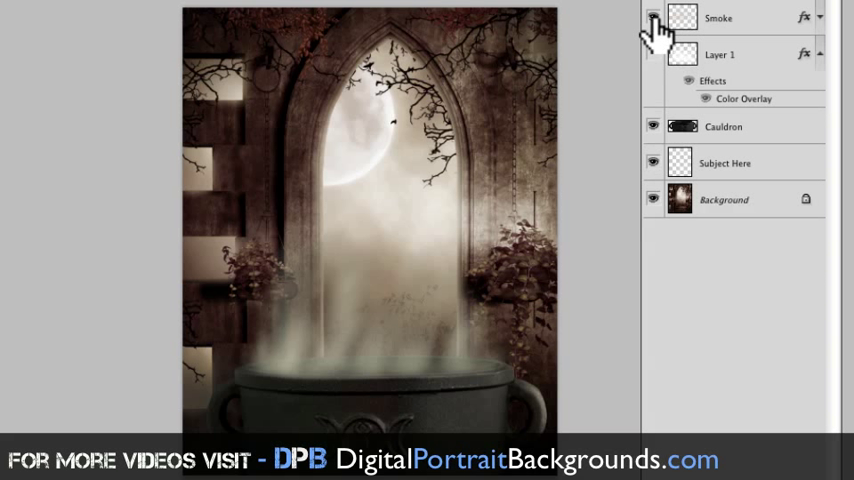
Step: Hide the Smoke layer, show Layer 1, and review its tan Color Overlay colour
click(653, 17)
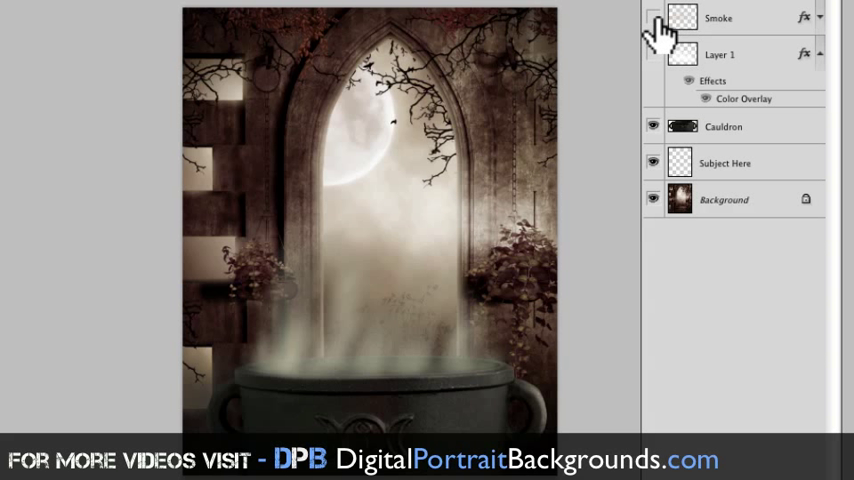
click(653, 17)
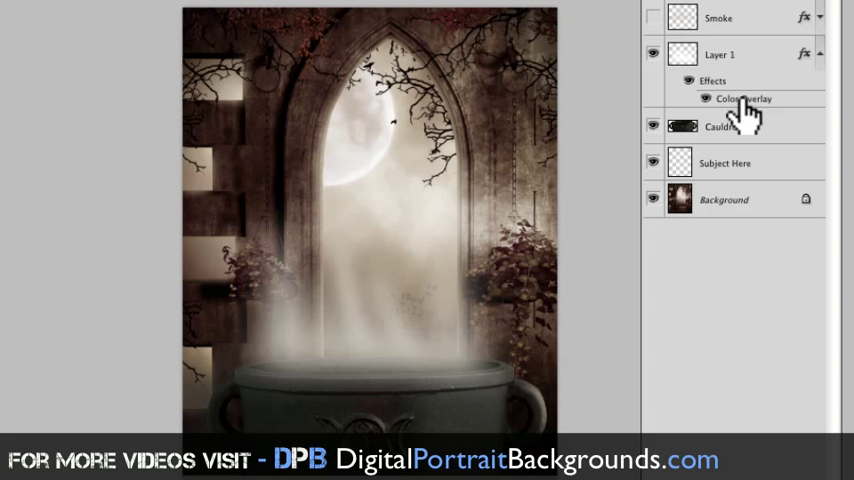
double_click(743, 98)
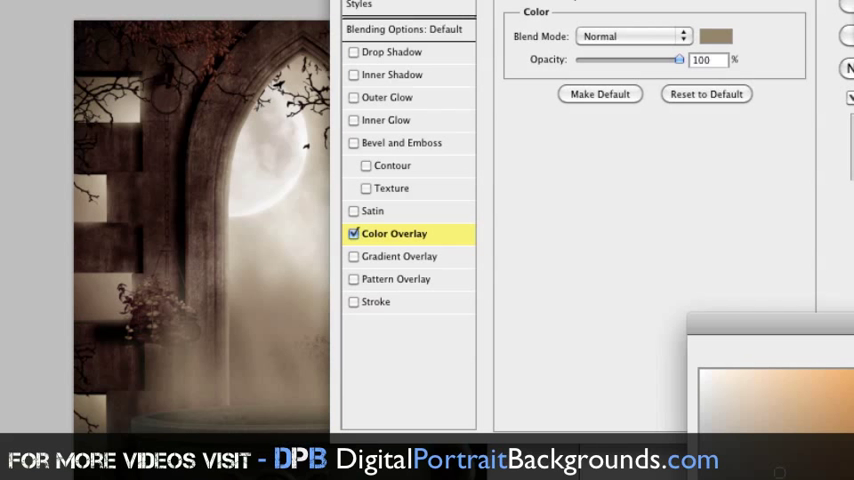
click(716, 36)
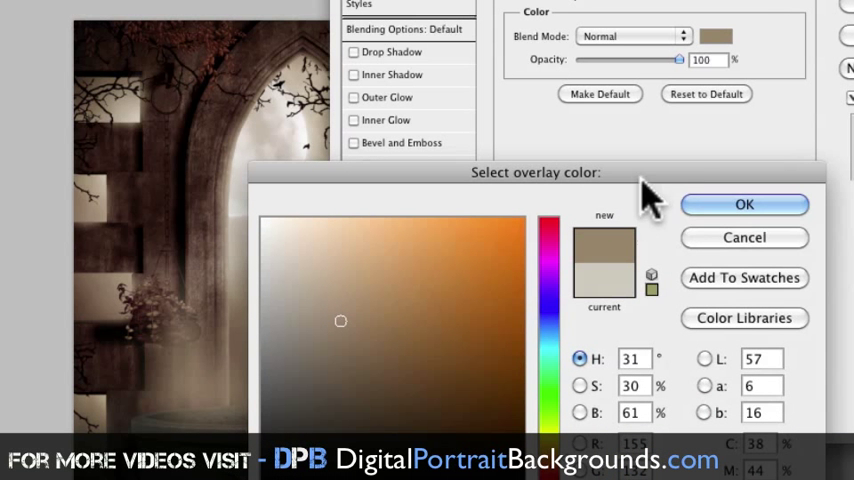
click(744, 204)
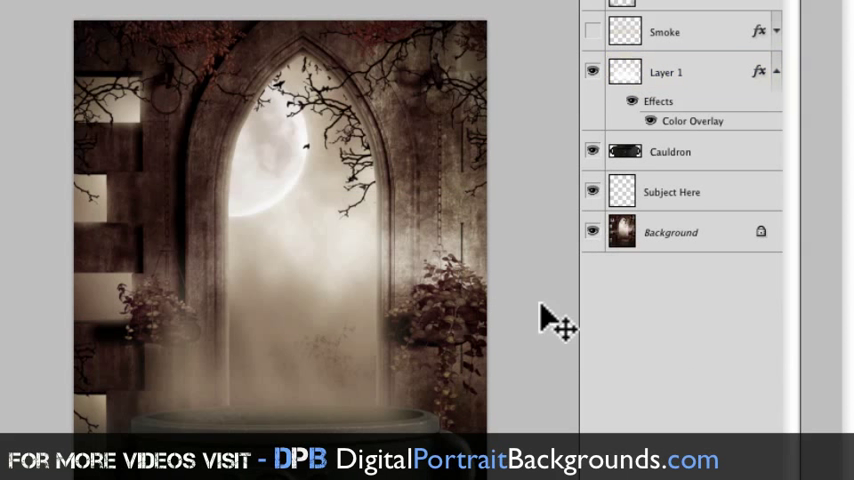
Step: Create a layer named Smoke above Cauldron, then rename it smoke 2
click(667, 71)
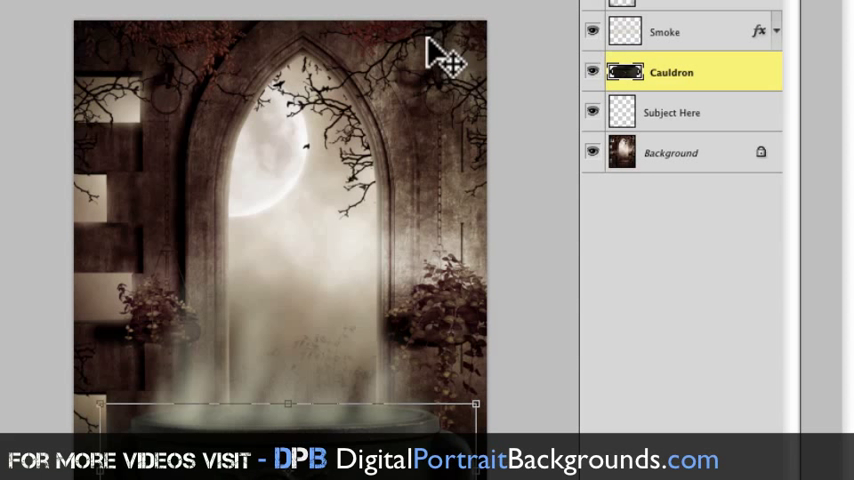
click(592, 31)
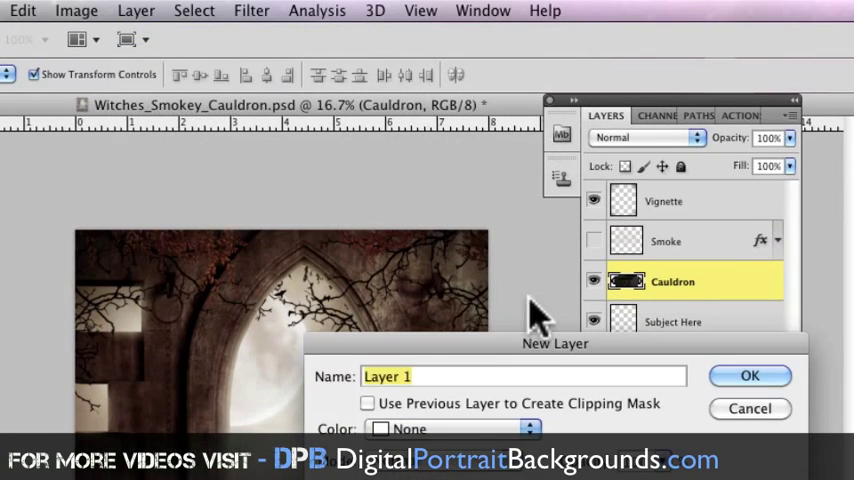
text(S)
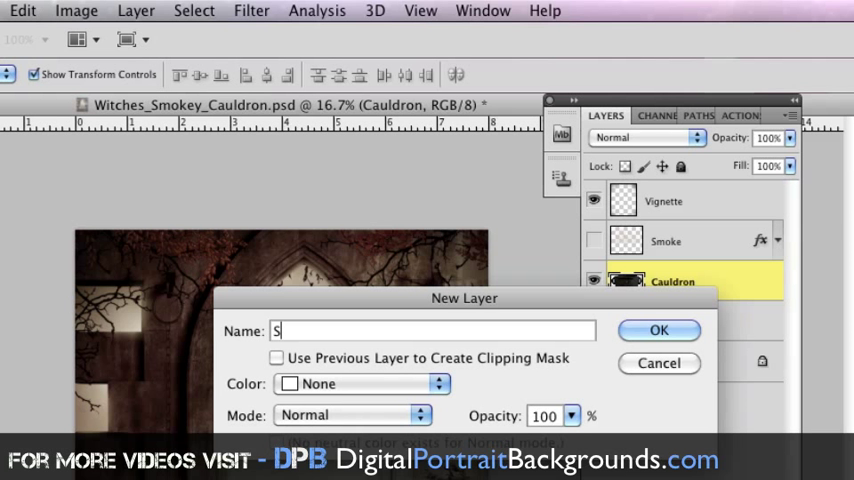
text(moke)
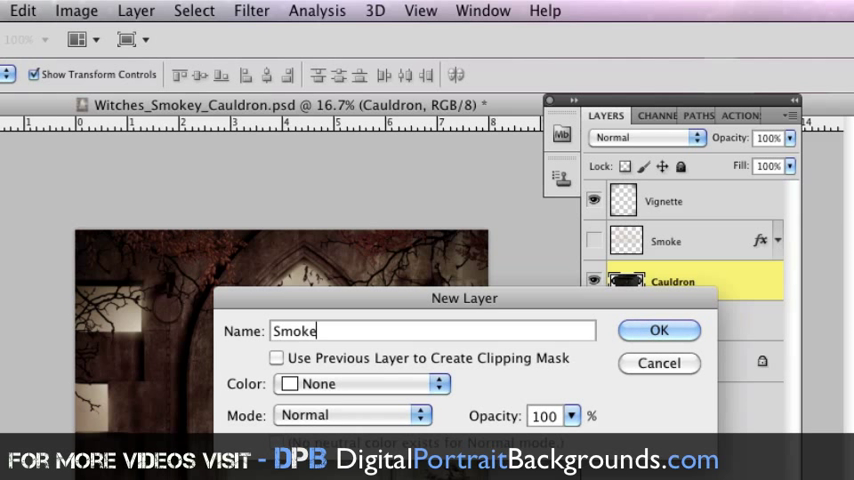
click(658, 330)
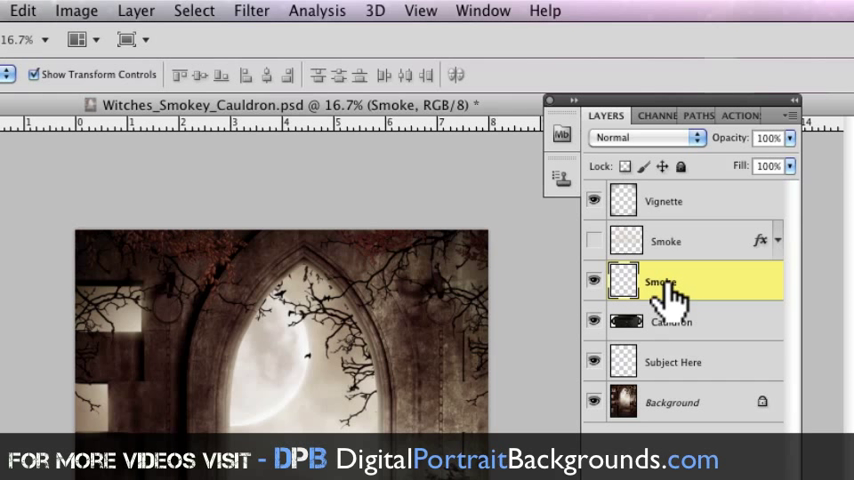
double_click(660, 281)
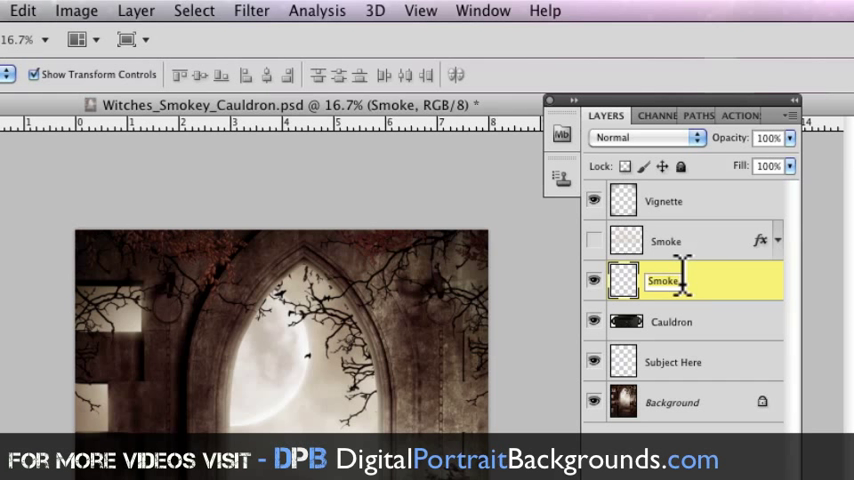
text(smoke)
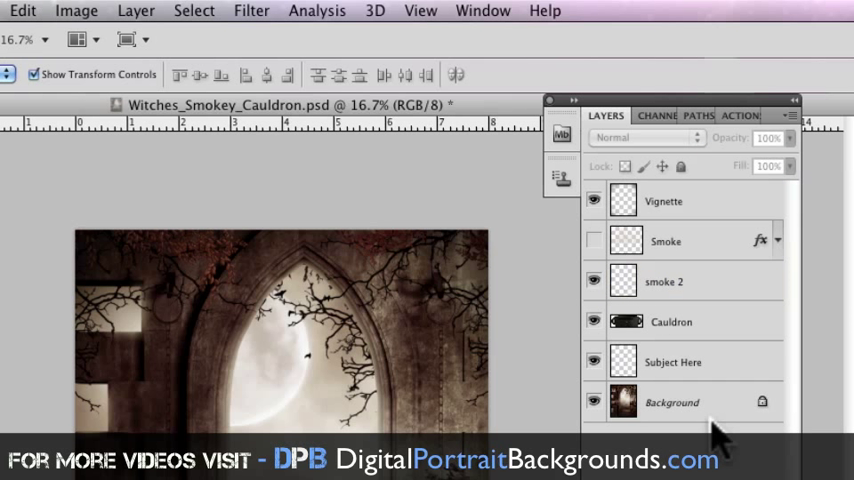
Step: Fill jagged Polygonal Lasso spikes above the cauldron with white on smoke 2
click(664, 281)
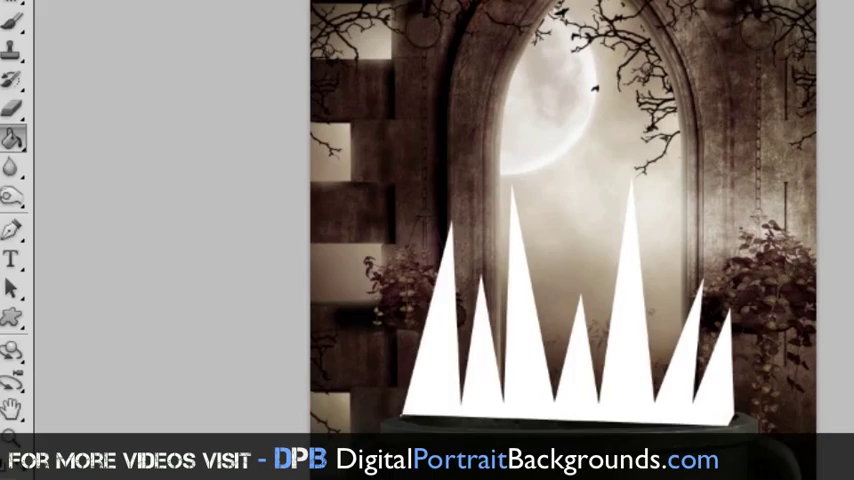
click(391, 14)
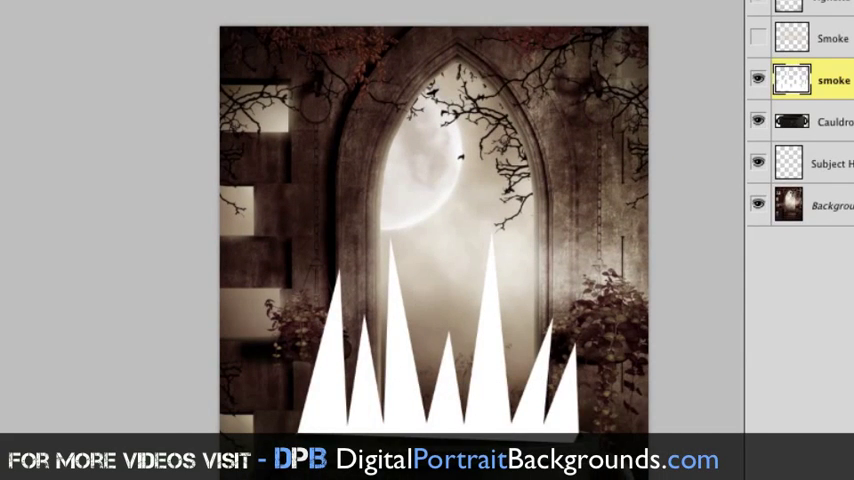
Step: Apply a Gaussian Blur of about 92.9 pixels to the white spikes
click(382, 9)
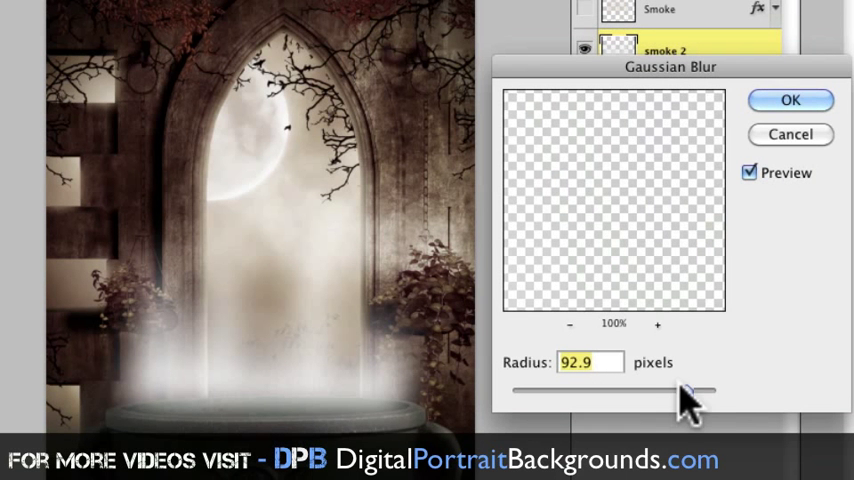
drag(690, 393, 700, 393)
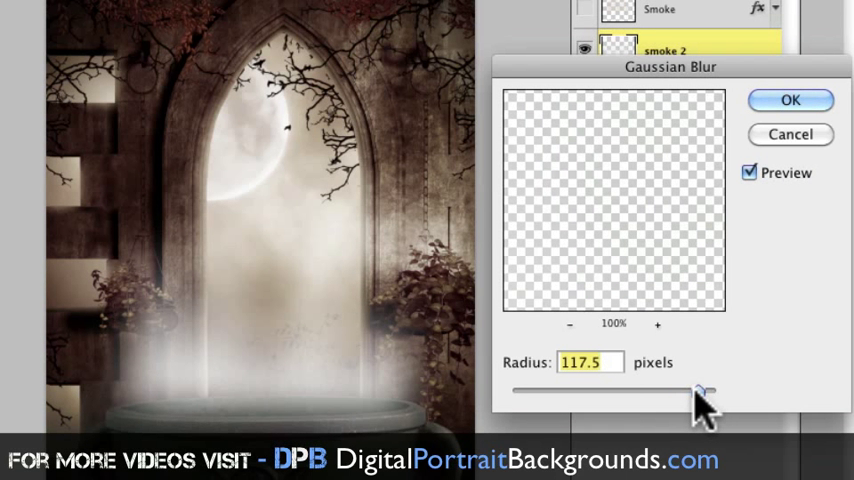
drag(700, 392, 680, 392)
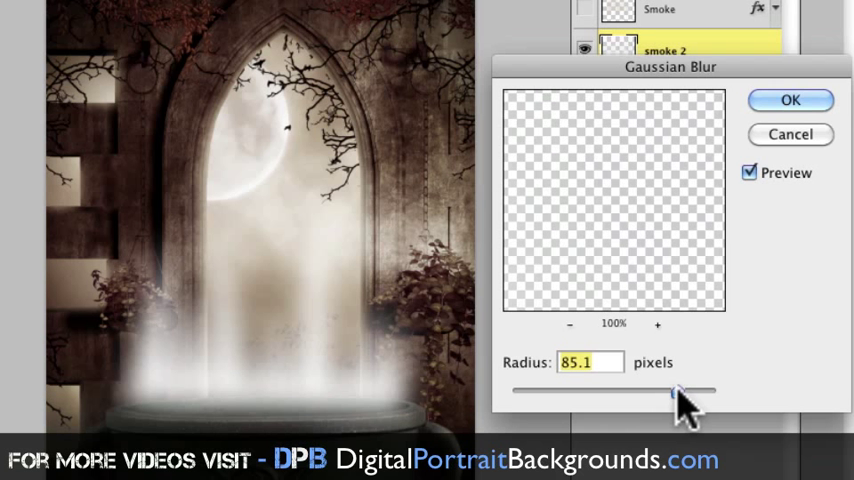
drag(678, 393, 688, 393)
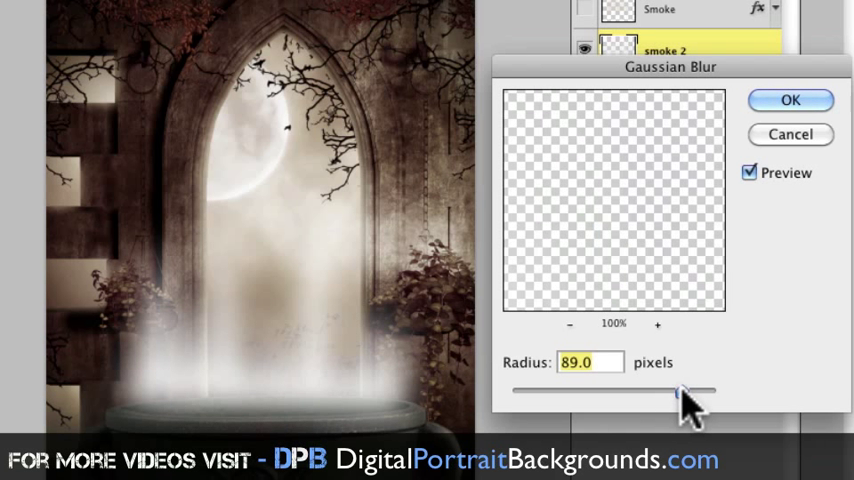
drag(682, 393, 692, 398)
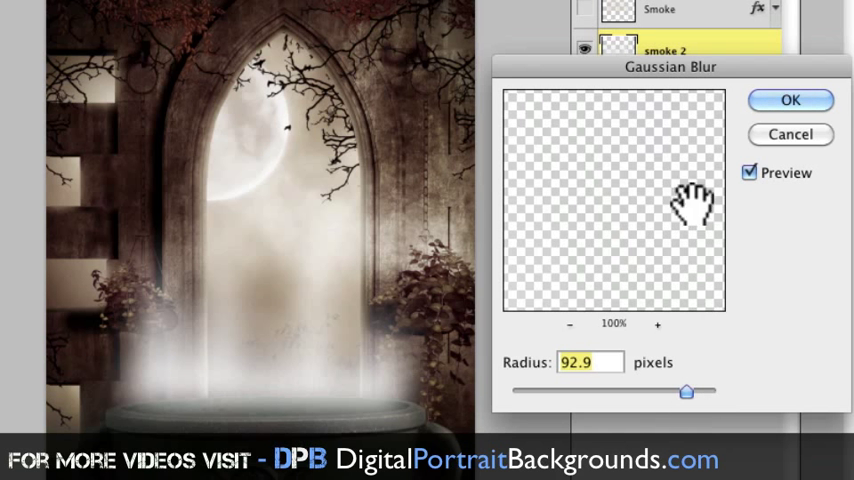
click(790, 100)
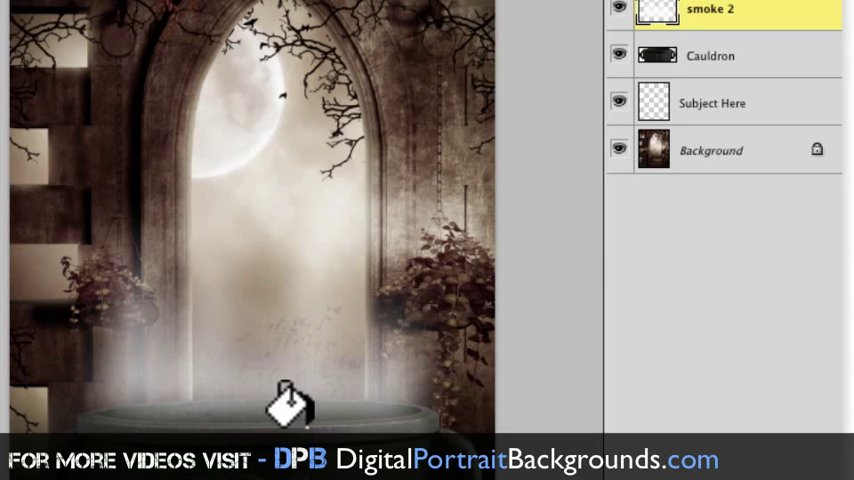
mouse_move(695, 155)
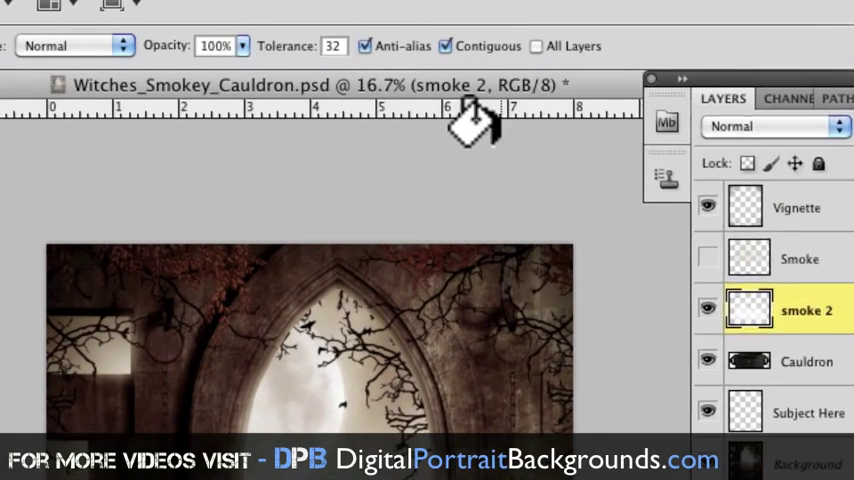
Step: Add a pale tan Color Overlay layer style to smoke 2
click(131, 13)
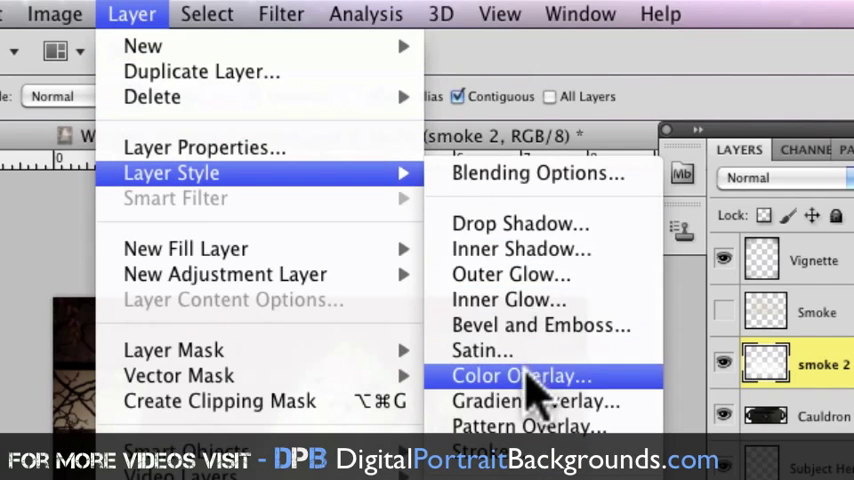
click(519, 375)
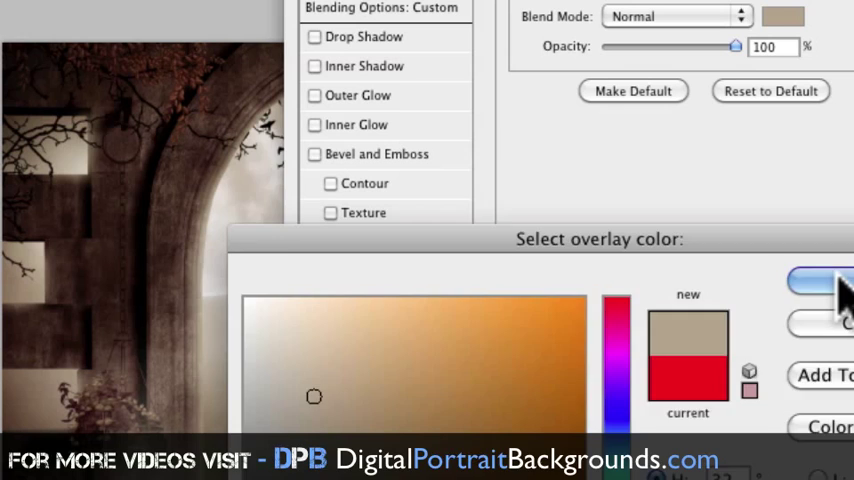
click(820, 285)
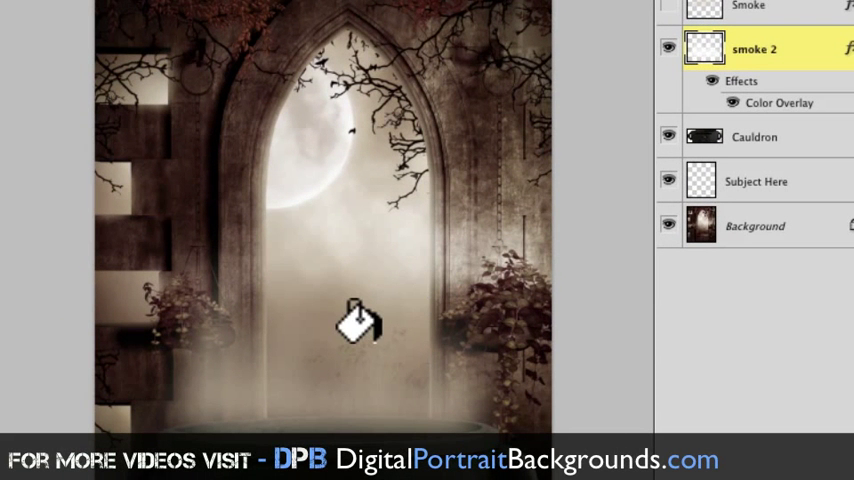
mouse_move(640, 160)
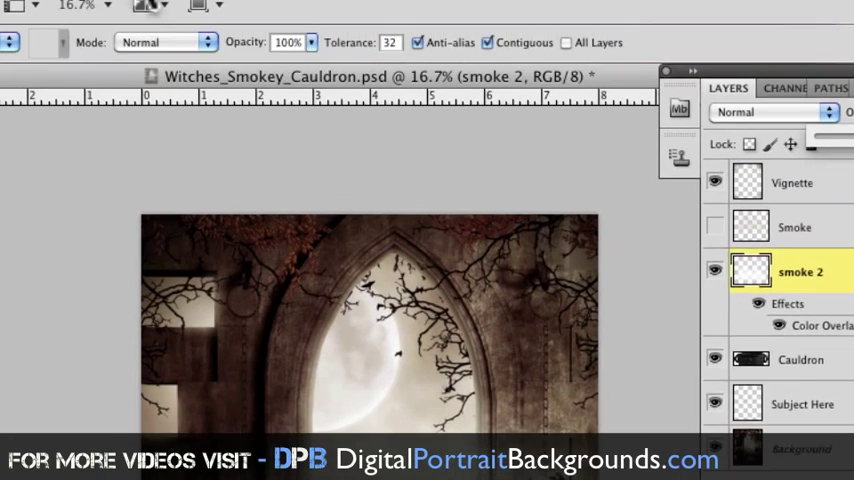
Step: Start an Edit > Transform > Warp on the smoke 2 mist
click(91, 11)
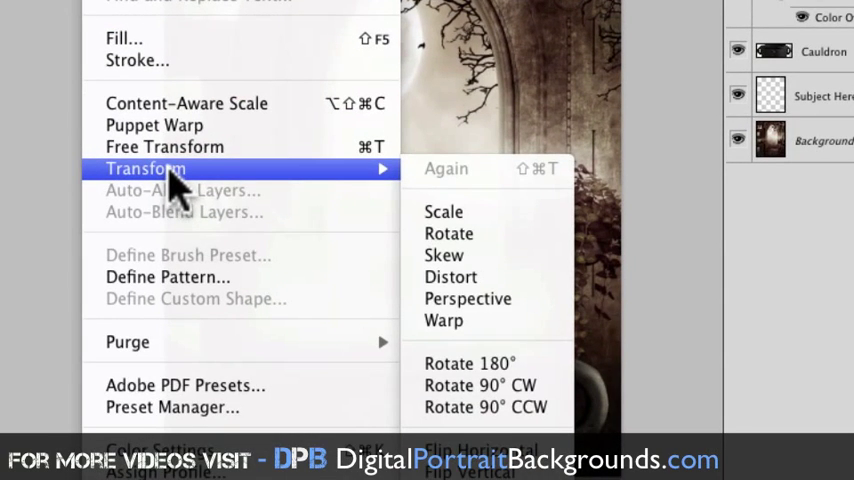
click(443, 211)
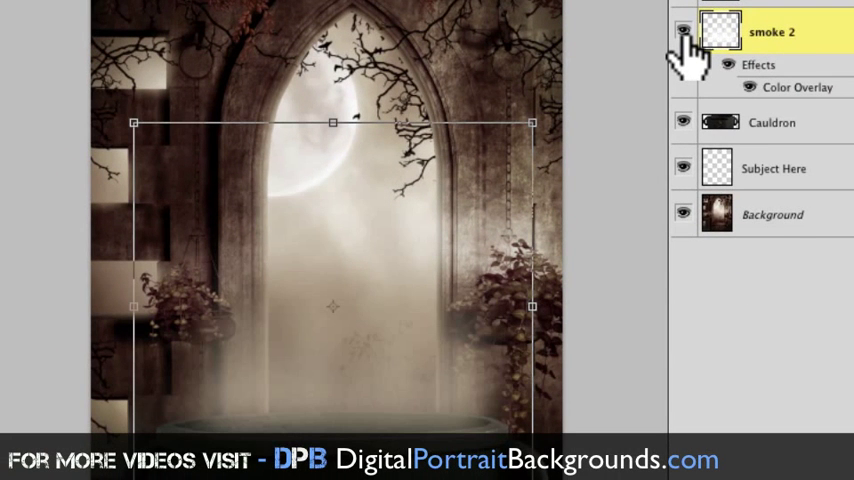
mouse_move(684, 30)
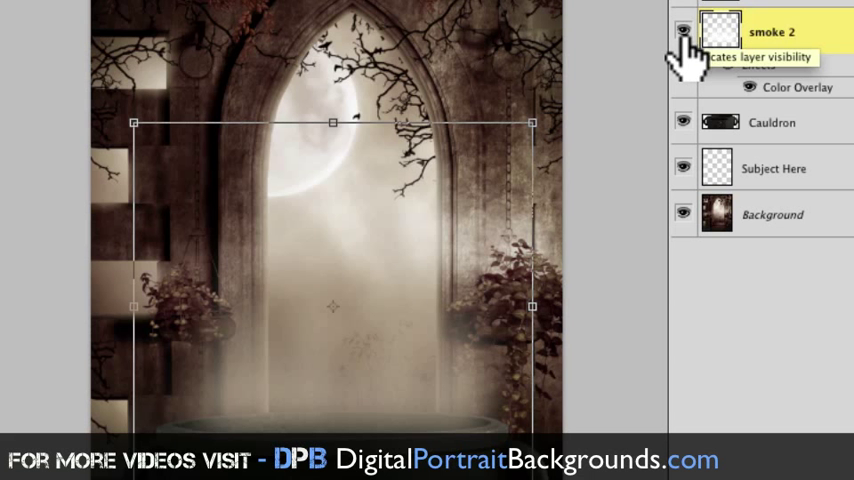
click(683, 29)
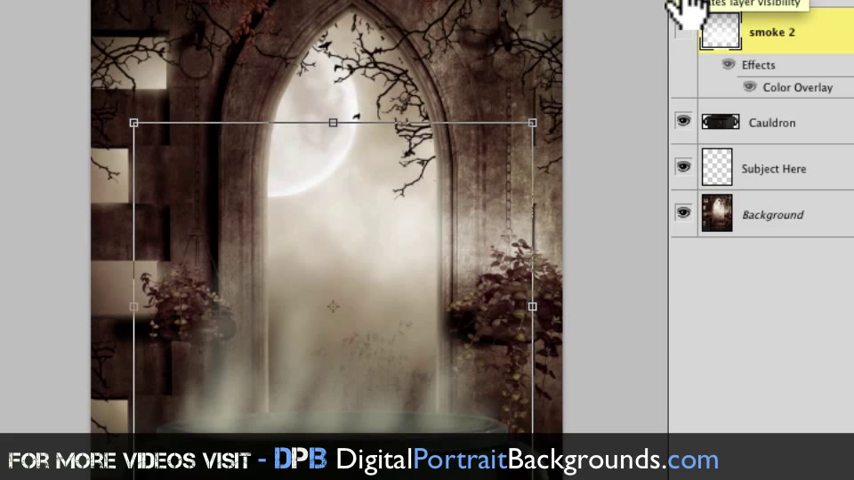
click(683, 30)
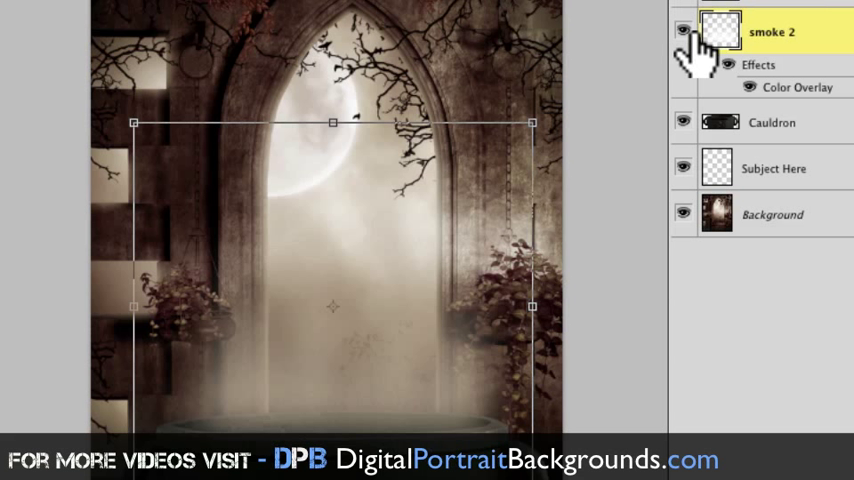
click(683, 31)
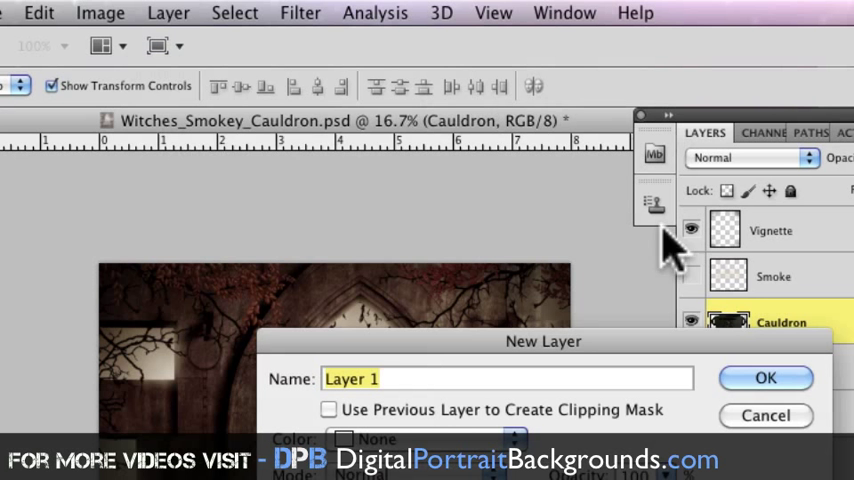
Step: Create layer 'Smike 3' with white jagged spikes, then deselect
text(S)
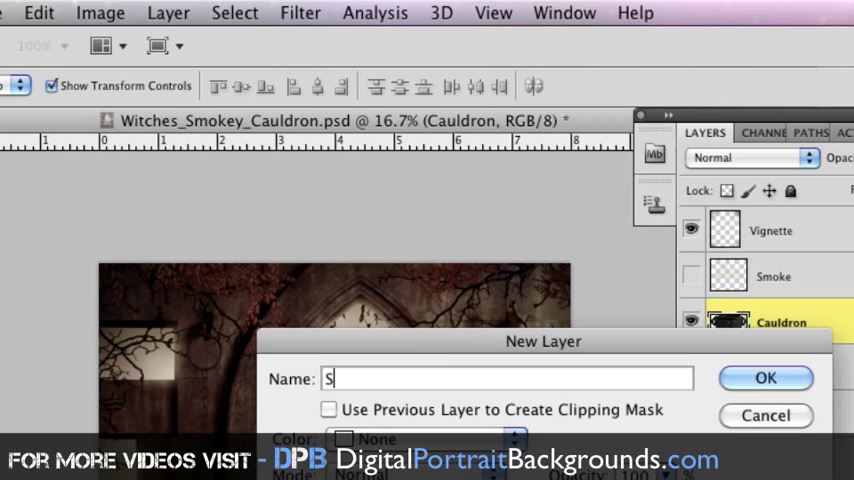
text(mike 3)
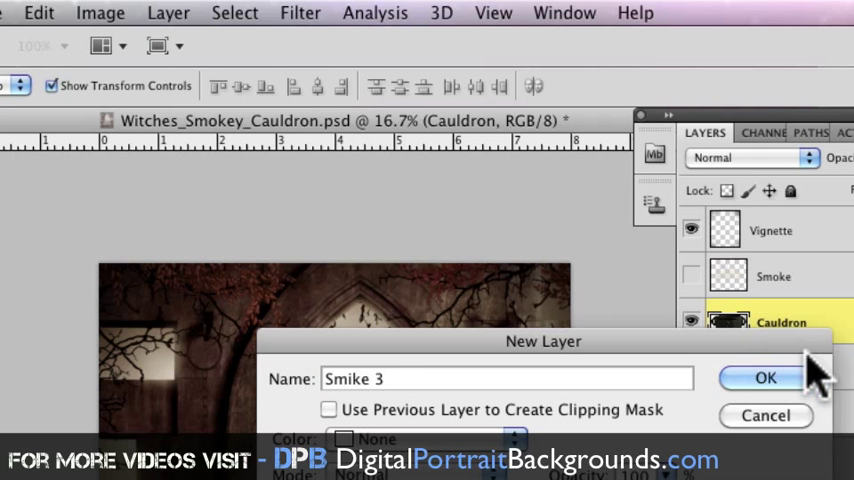
click(766, 378)
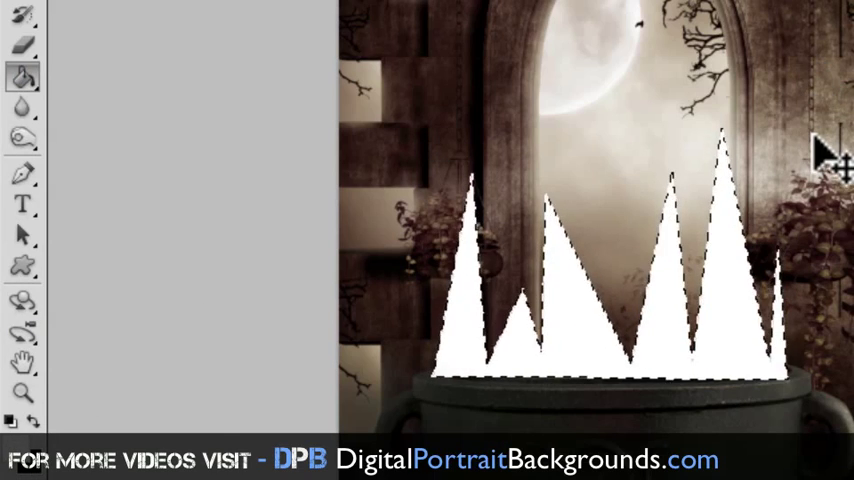
click(386, 14)
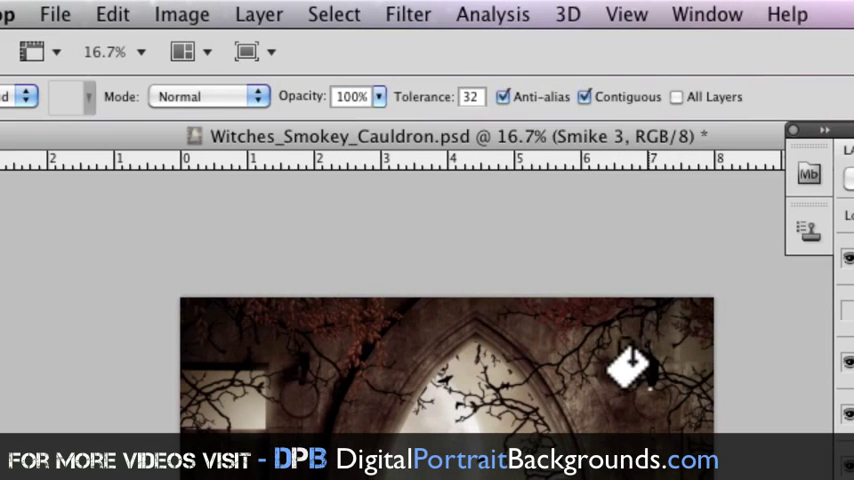
Step: Apply a Gaussian Blur of about 79 pixels to the Smike 3 spikes
click(407, 14)
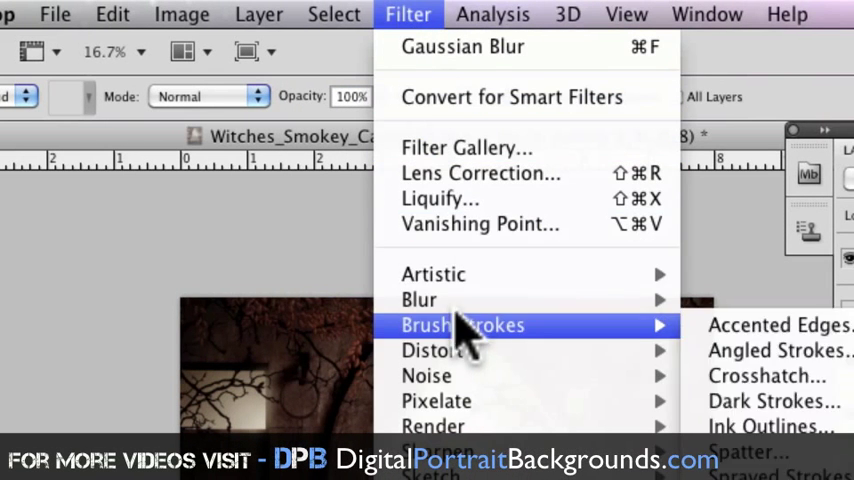
mouse_move(420, 299)
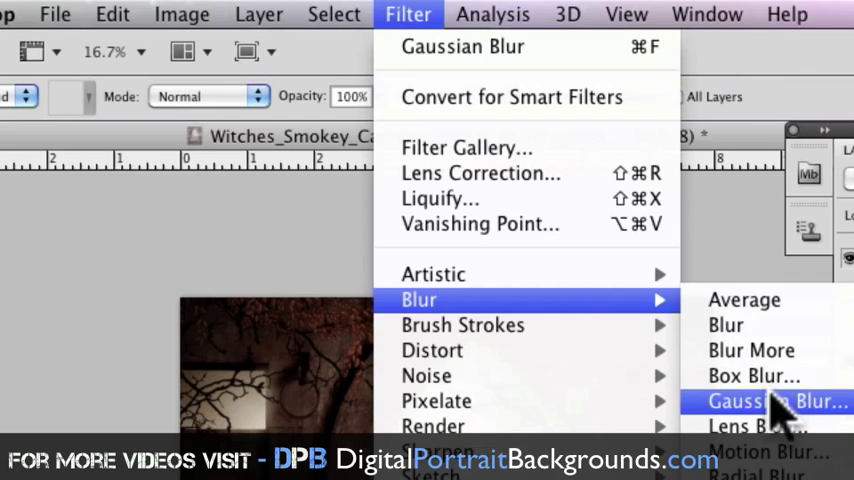
click(778, 401)
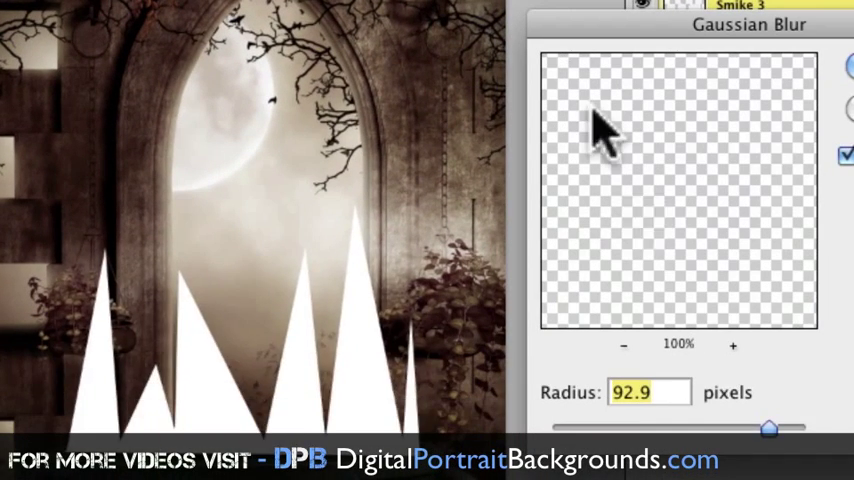
drag(770, 427, 750, 427)
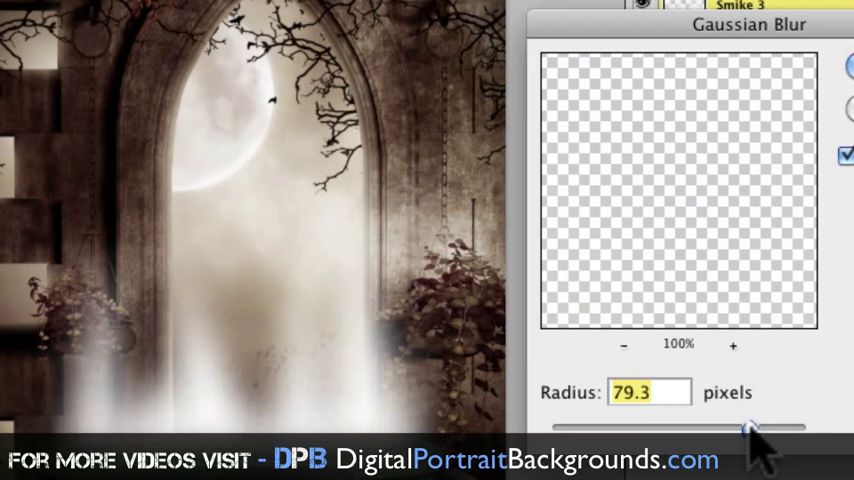
drag(755, 427, 738, 427)
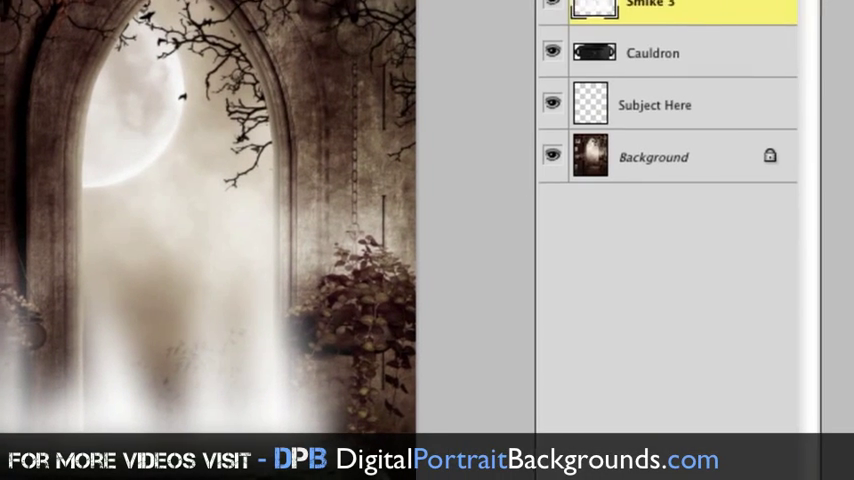
click(286, 14)
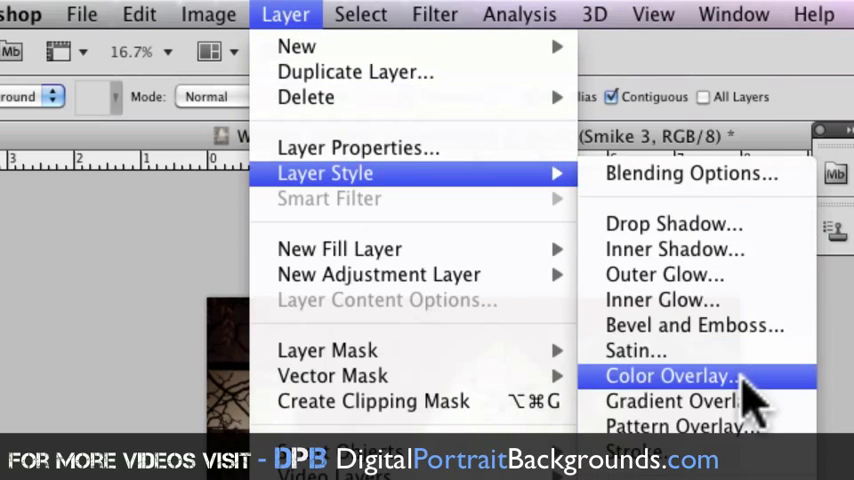
Step: Add a Color Overlay effect in the existing tan colour to Smike 3
click(668, 376)
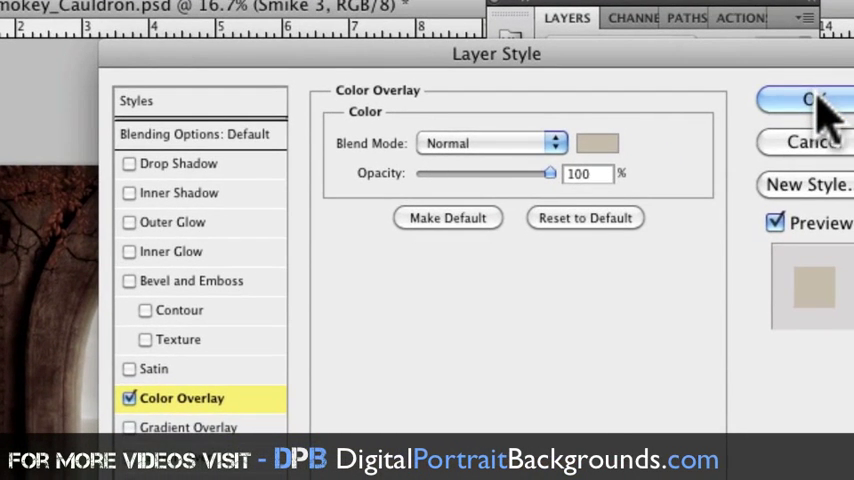
click(810, 98)
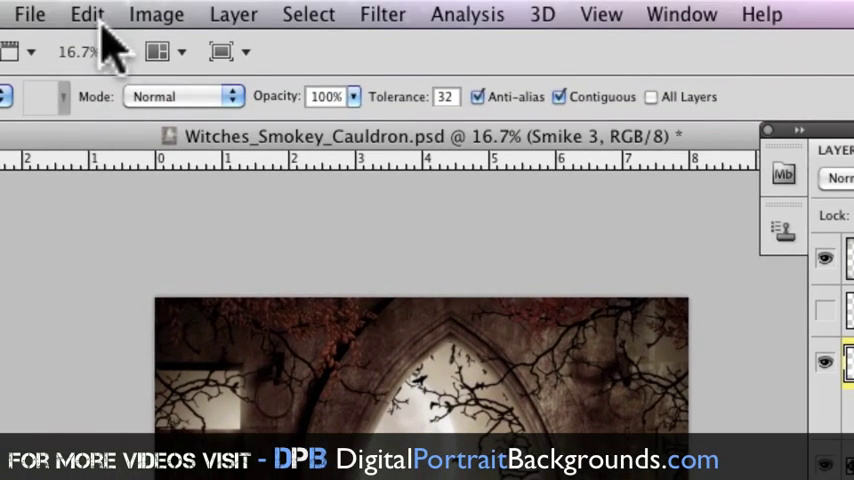
Step: Warp Smike 3 into curving wisps through the archway and apply it
click(87, 13)
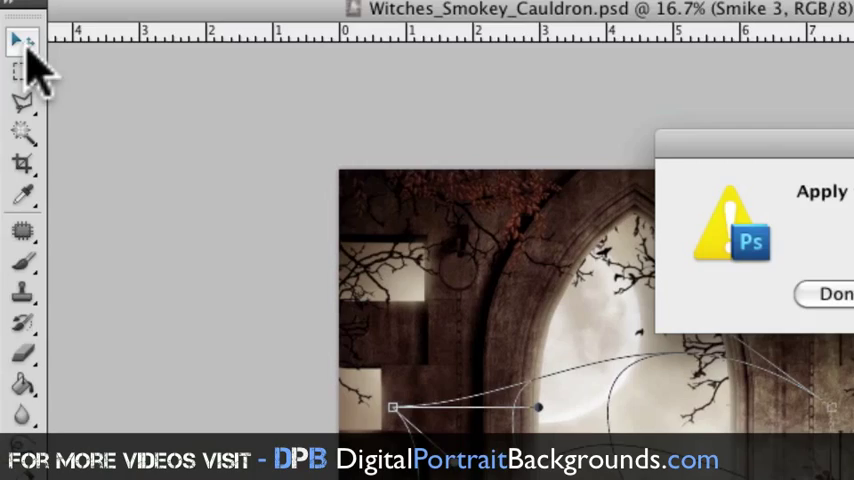
click(831, 294)
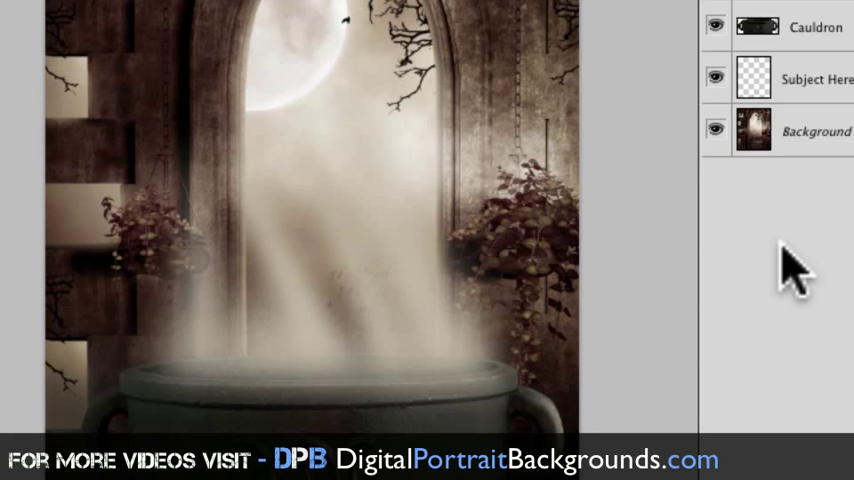
mouse_move(795, 285)
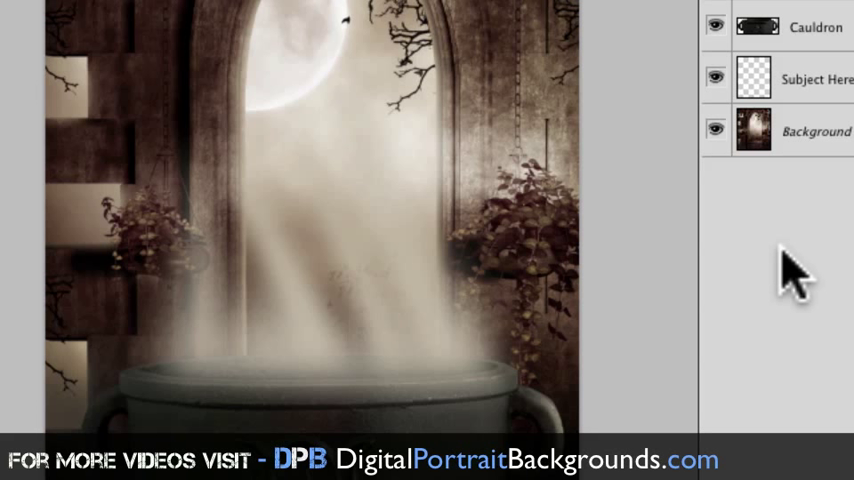
mouse_move(800, 285)
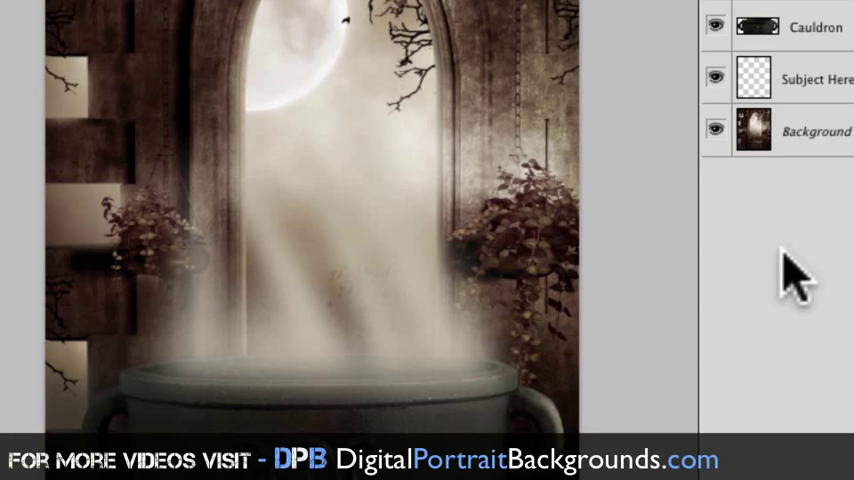
mouse_move(833, 300)
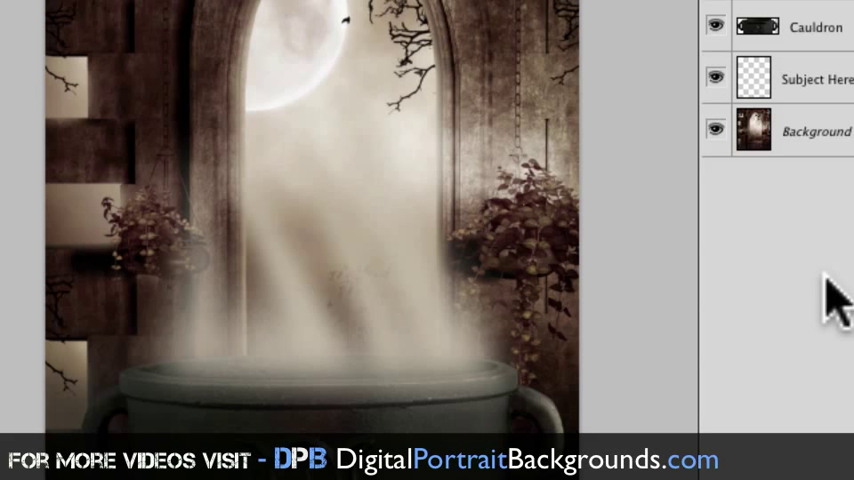
mouse_move(790, 55)
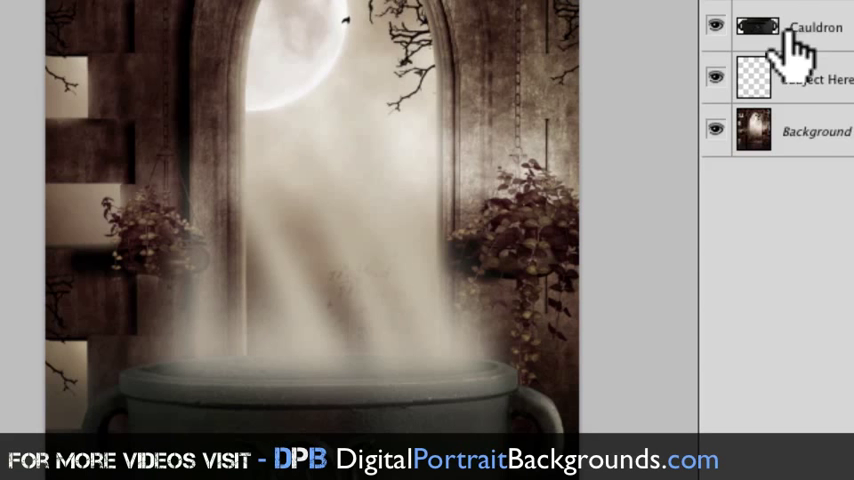